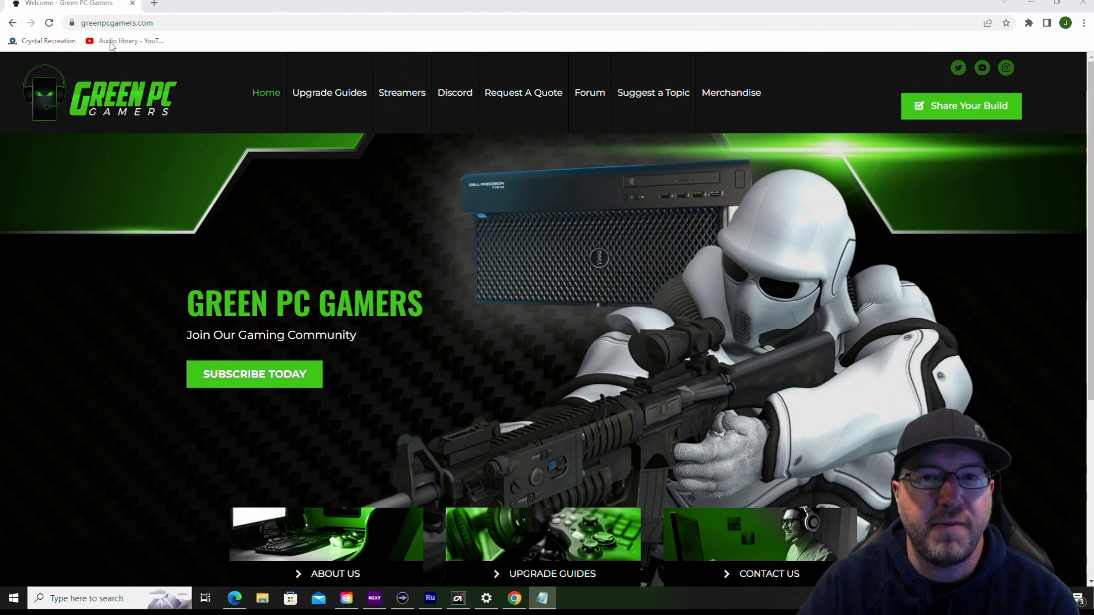
# - Go to Upgrade Guides and select the PowerEdge T430 Hardware Upgrade Guide card
pyautogui.click(328, 92)
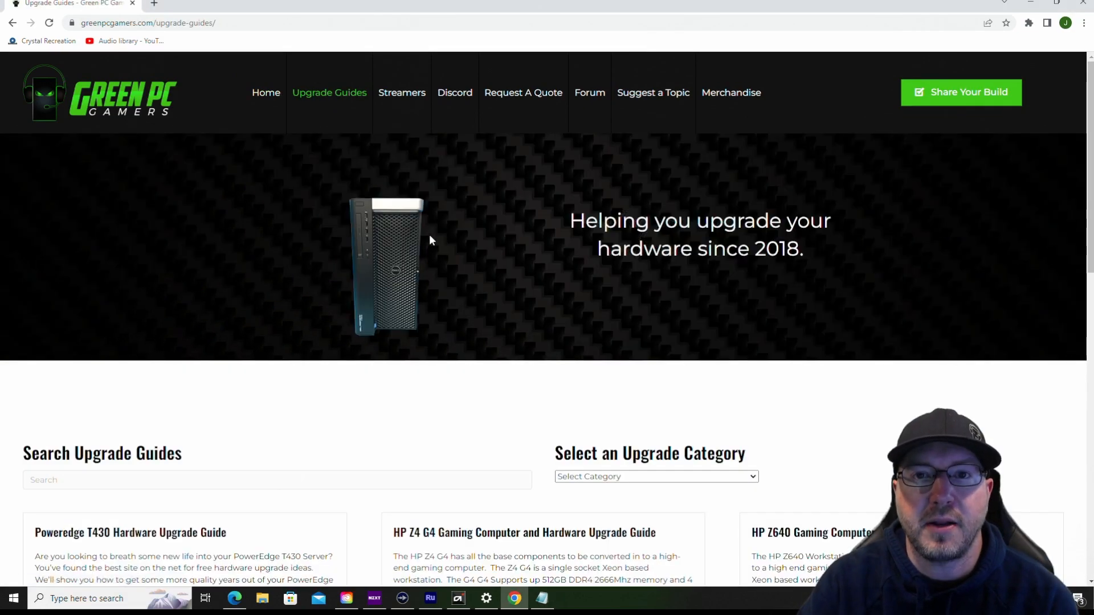
pyautogui.click(129, 532)
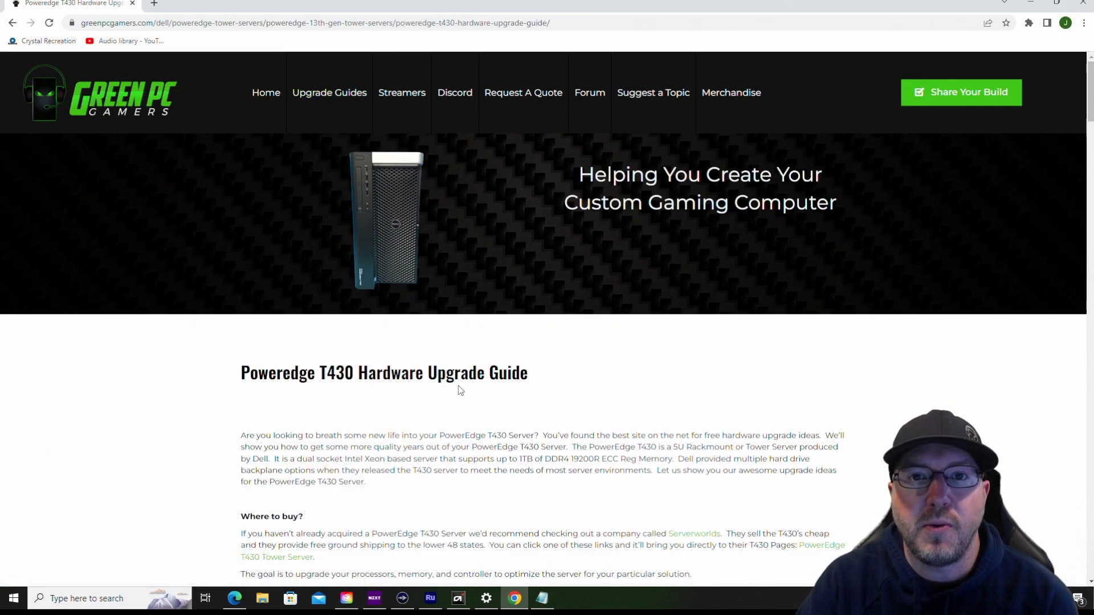
pyautogui.scroll(-3)
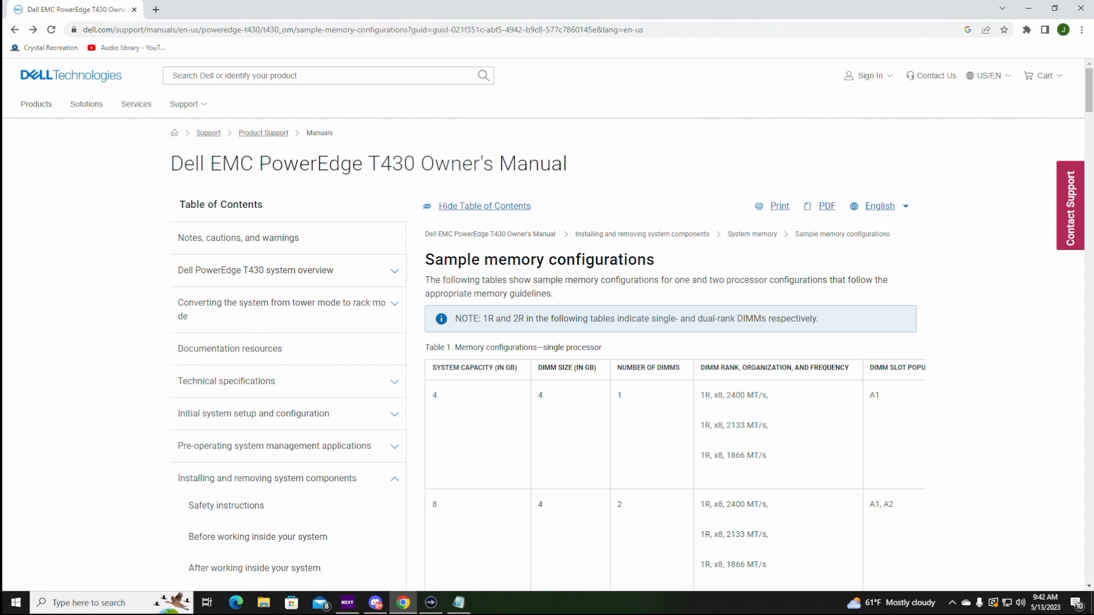
# - Scroll the Sample memory configurations page past Table 1 to Table 2, two-processor configurations
pyautogui.scroll(-3)
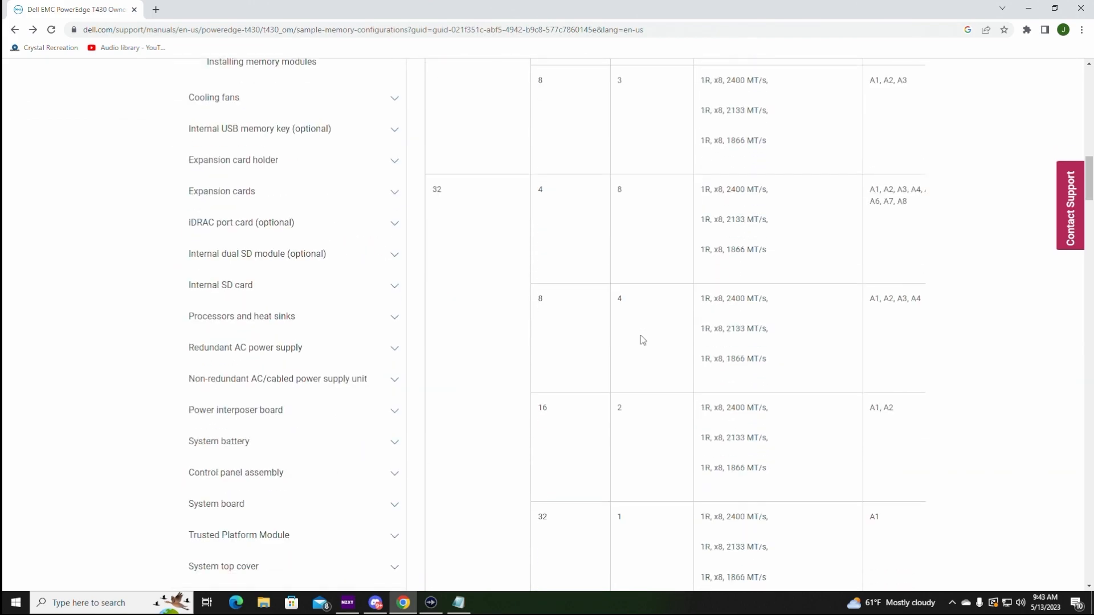
pyautogui.scroll(-3)
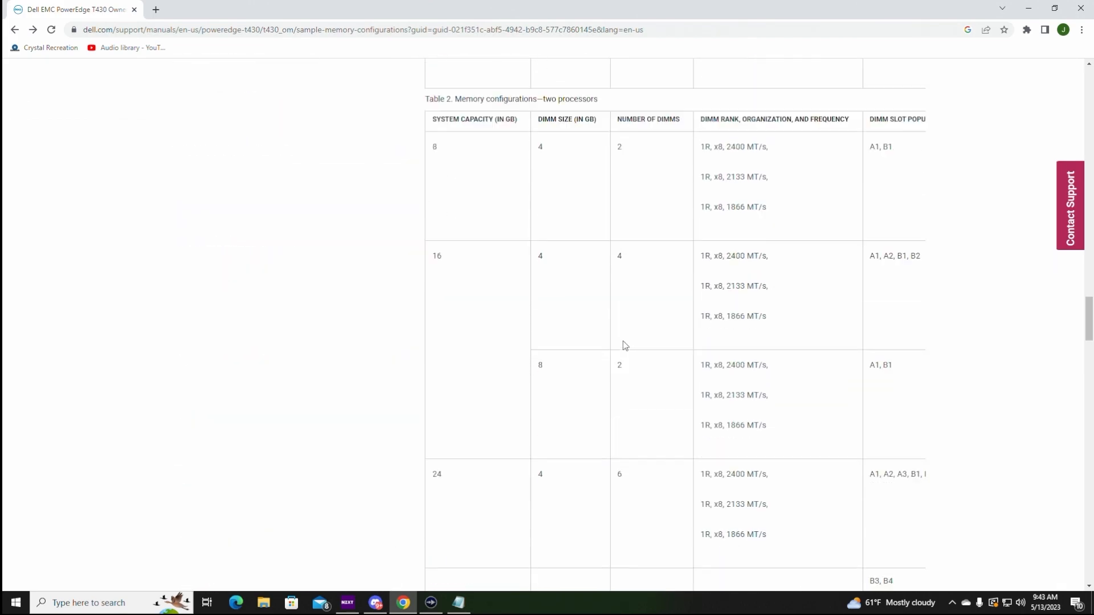
pyautogui.scroll(3)
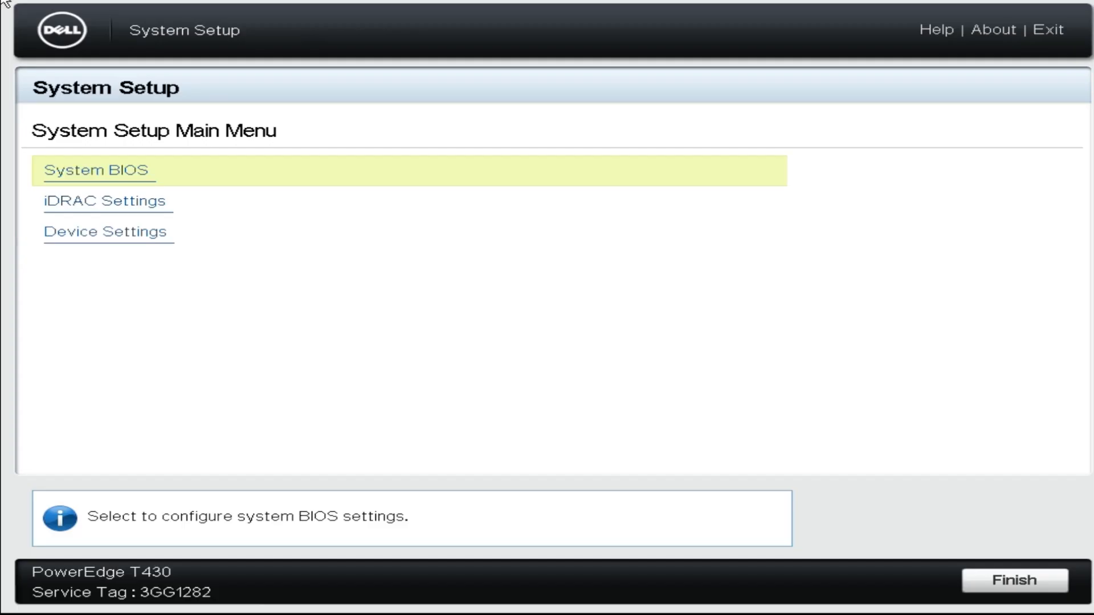
# - Review the system model and BIOS version details under System BIOS, then return to the settings list
pyautogui.click(98, 170)
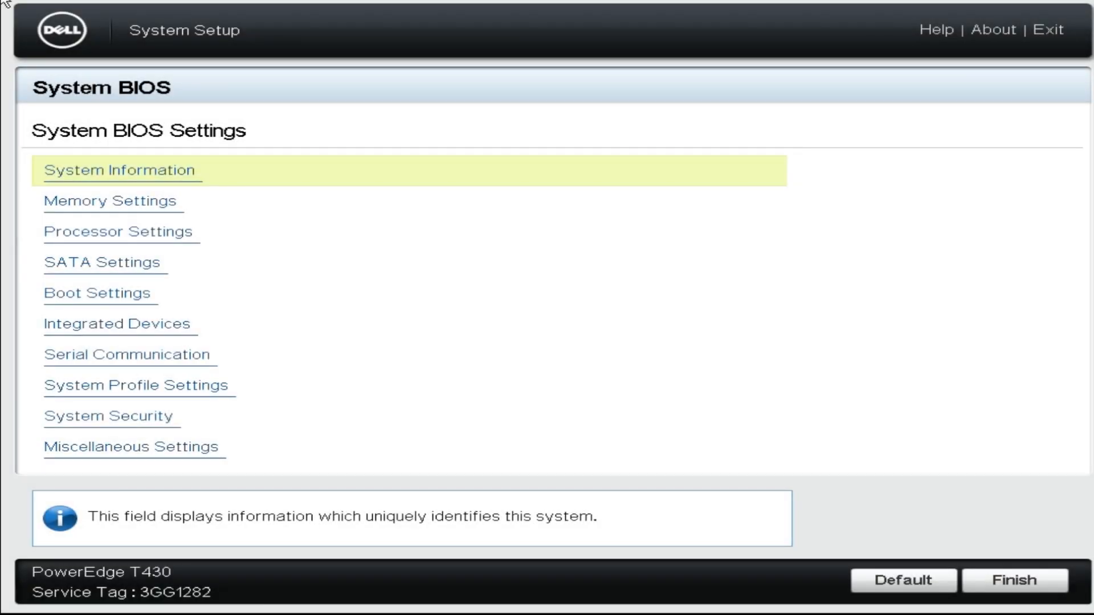
pyautogui.click(120, 170)
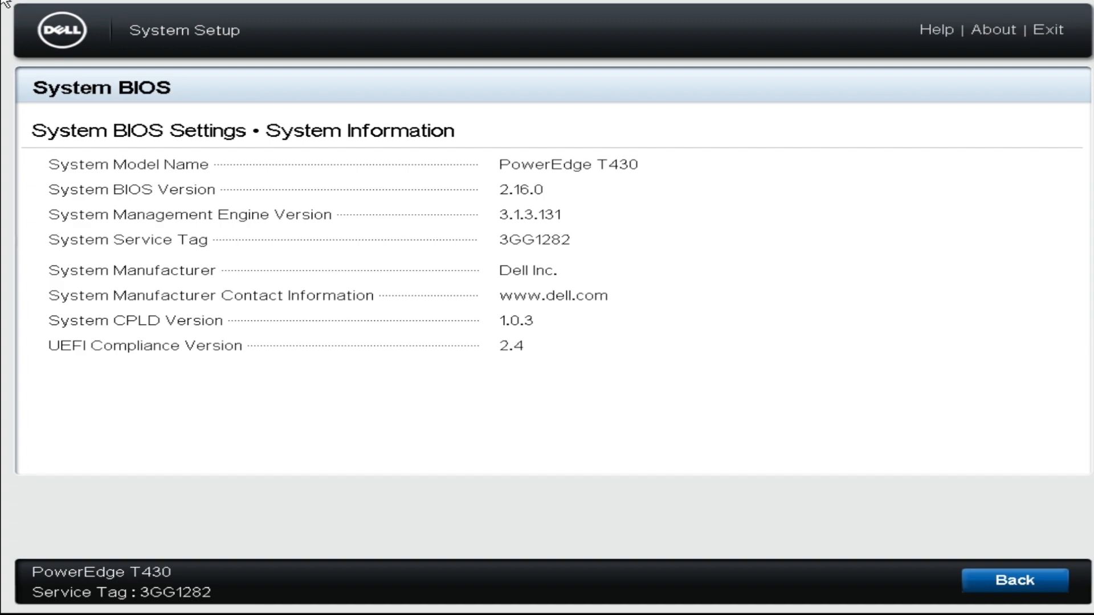
pyautogui.click(1014, 580)
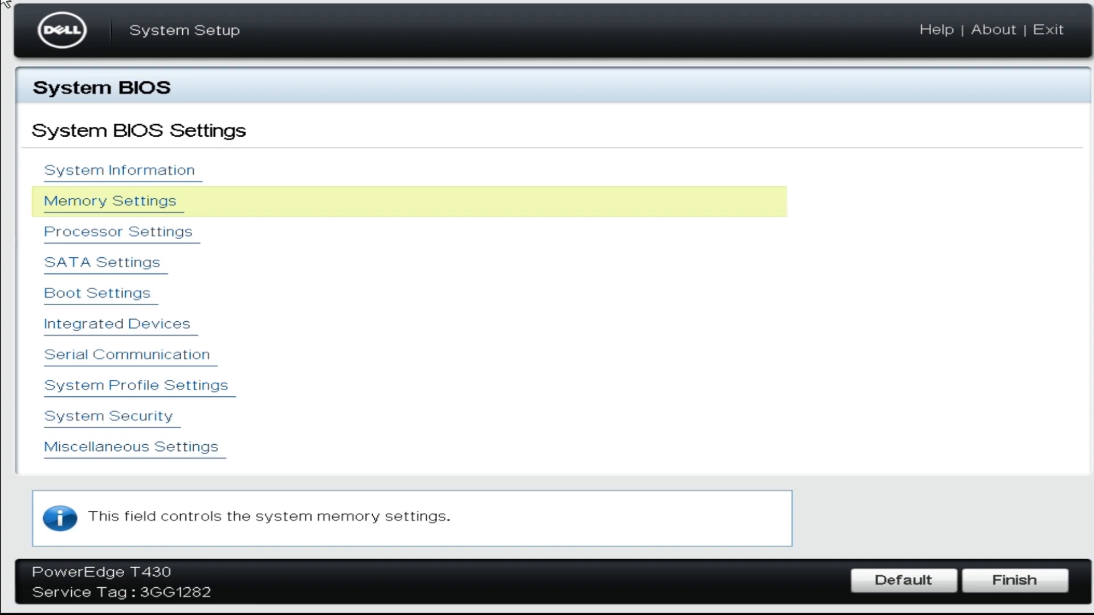
pyautogui.click(109, 201)
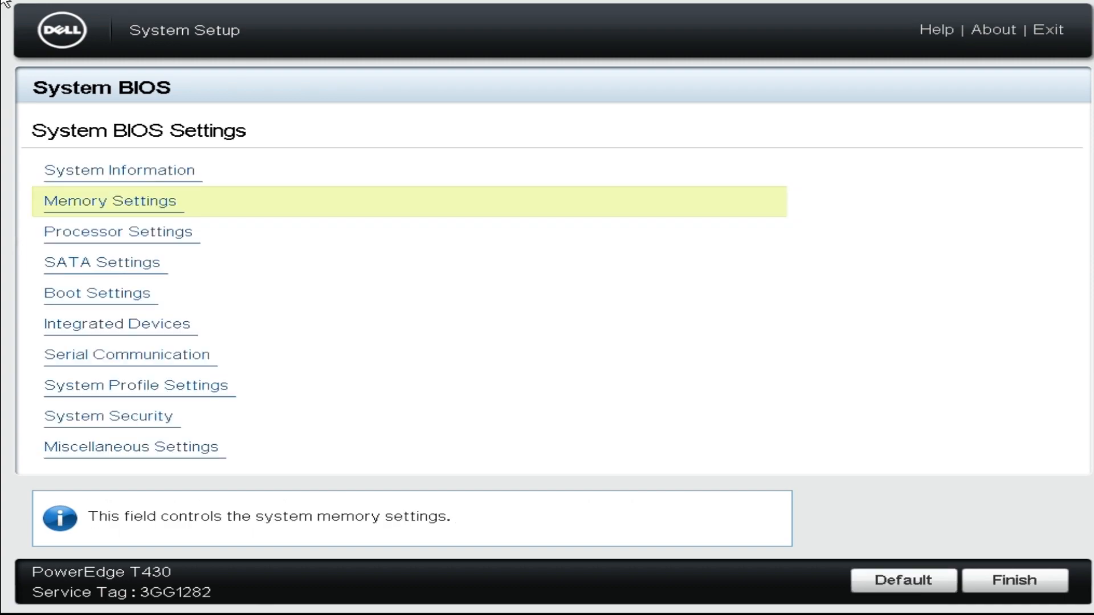
# - View Processor Settings to see Processor 1 and Processor 2 as Xeon E5-2667 v3, 8 cores each
pyautogui.click(120, 231)
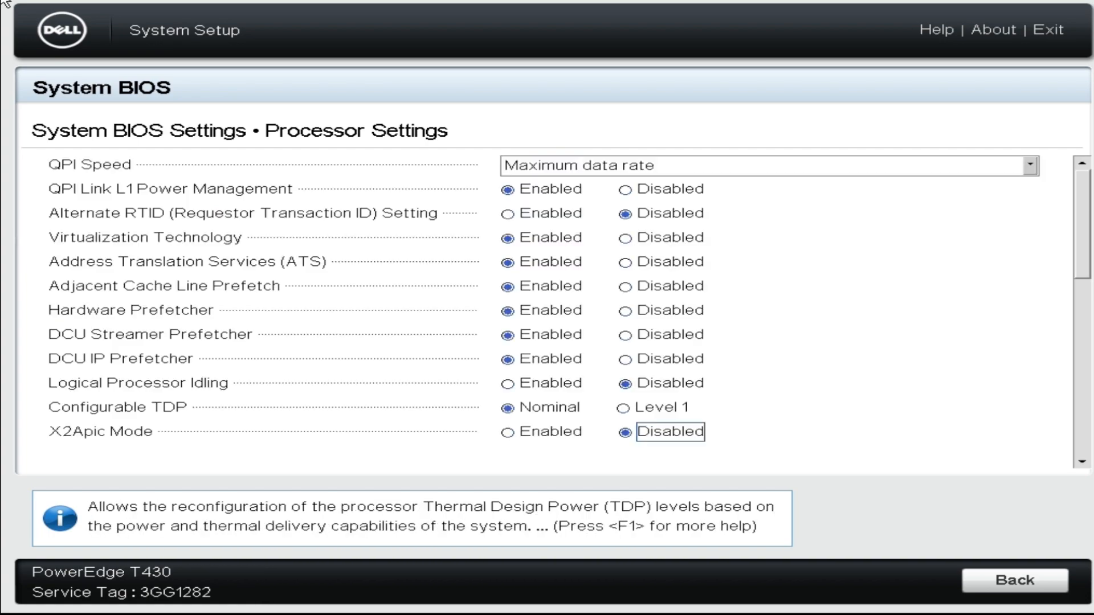
pyautogui.scroll(-3)
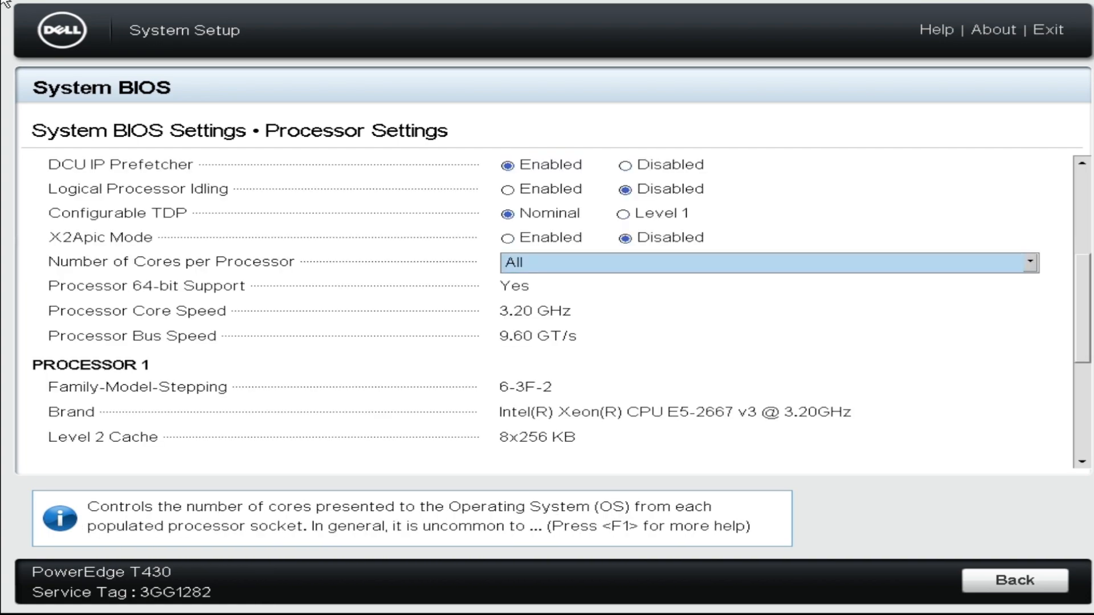
pyautogui.scroll(-3)
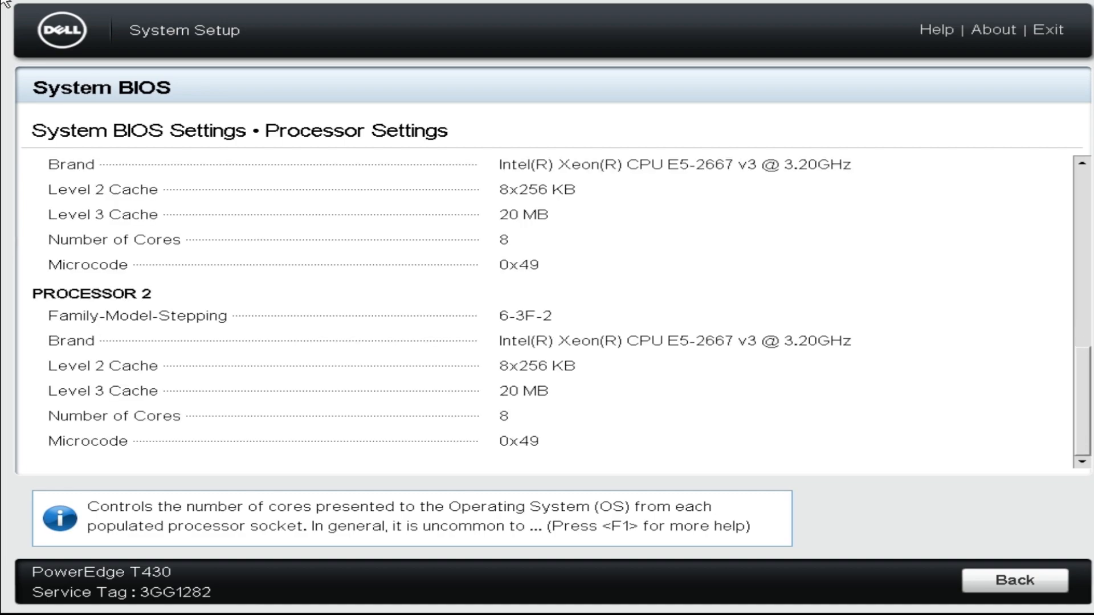
pyautogui.scroll(-3)
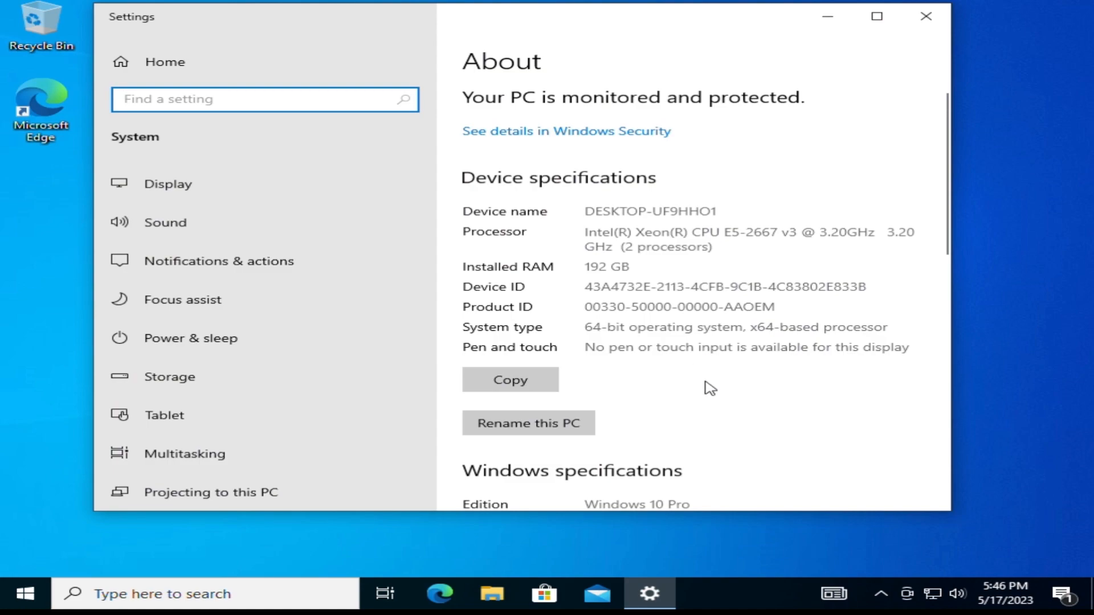
# - Scroll the About page to the device specifications listing two Xeon E5-2667 v3 and 192 GB RAM
pyautogui.scroll(-3)
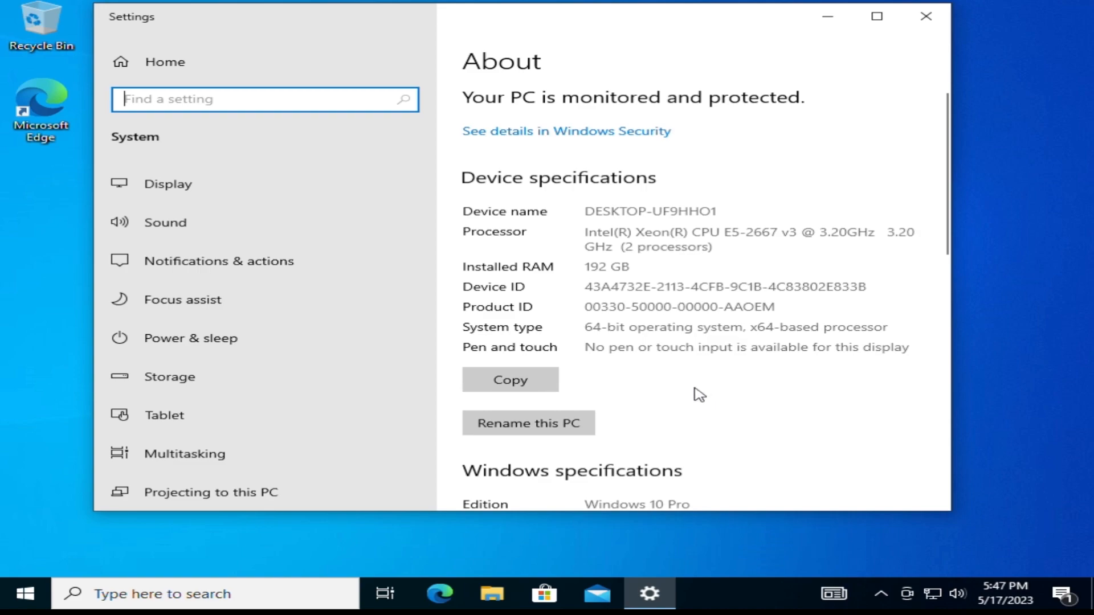
pyautogui.moveTo(661, 315)
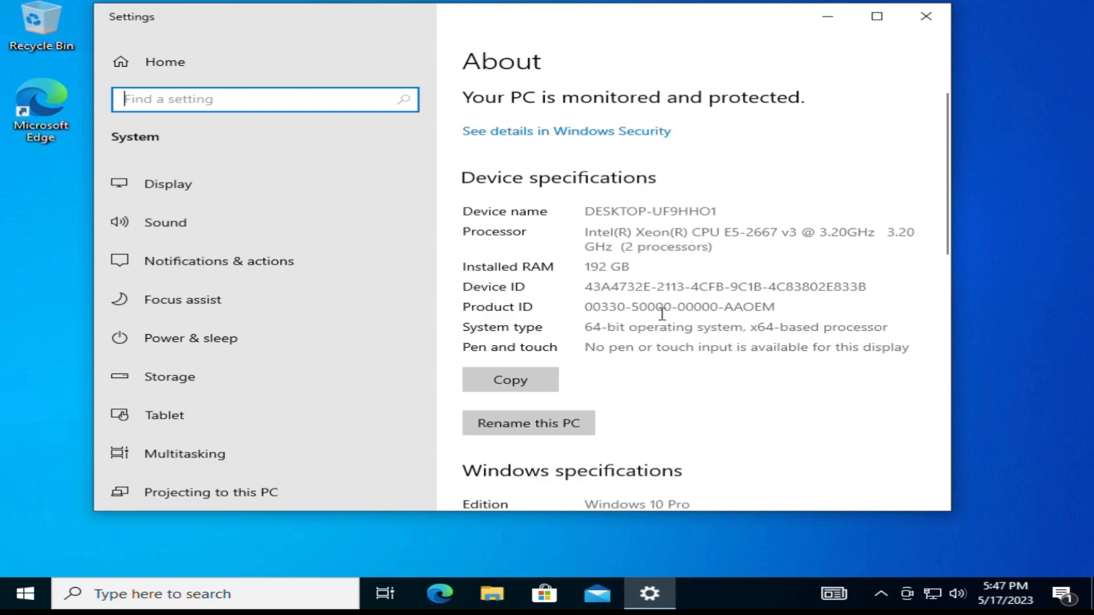
pyautogui.moveTo(917, 584)
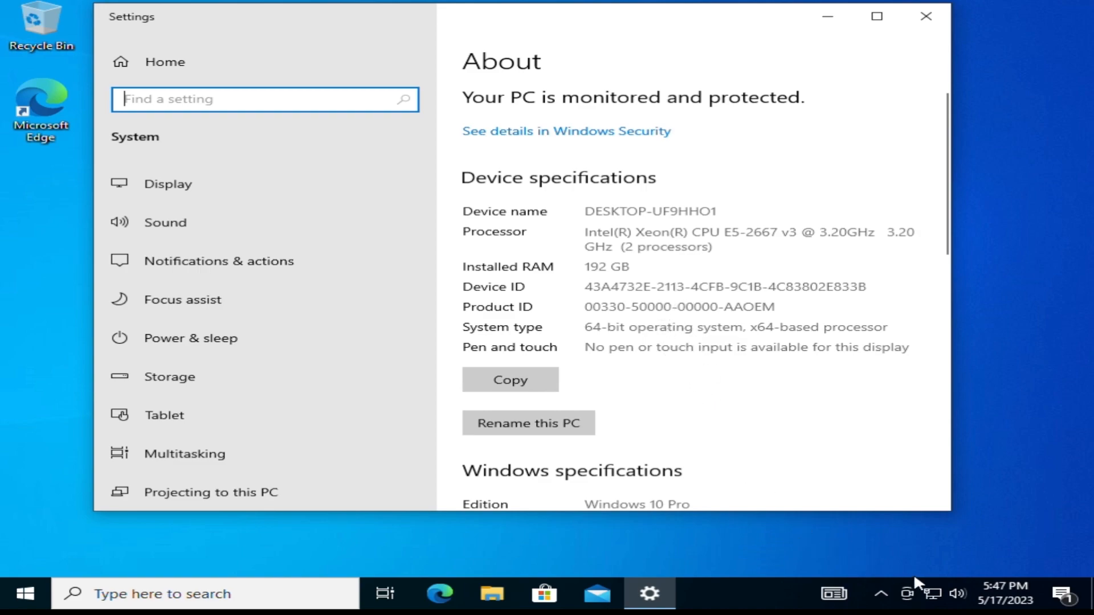
pyautogui.moveTo(722, 465)
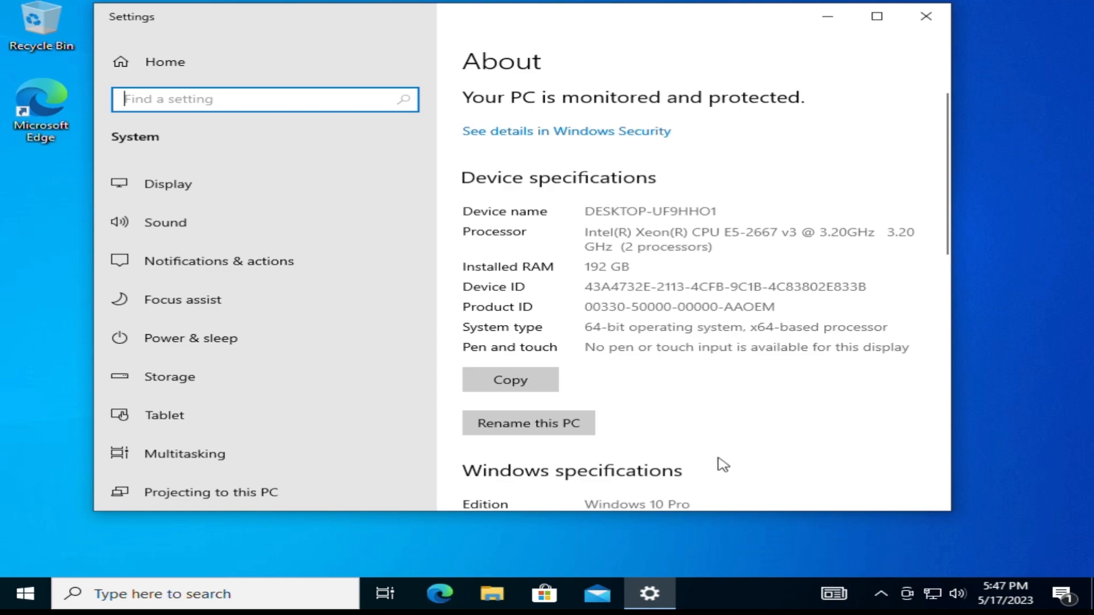
pyautogui.moveTo(732, 411)
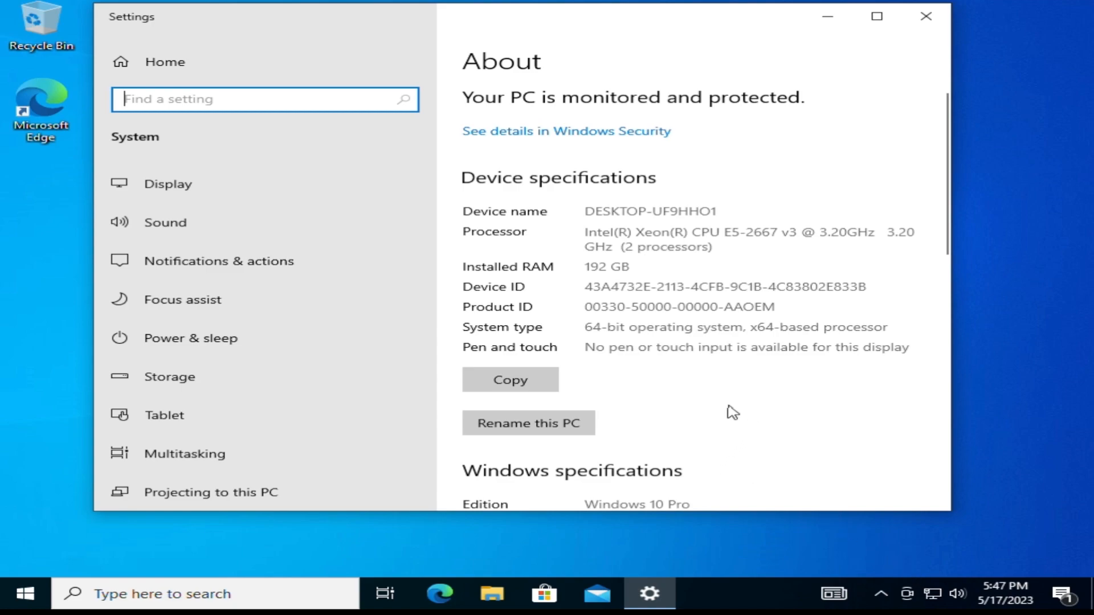
# - Launch Device Manager from the Start quick menu and scroll the expanded Processors list of Xeon E5-2667 v3 entries
pyautogui.rightClick(25, 594)
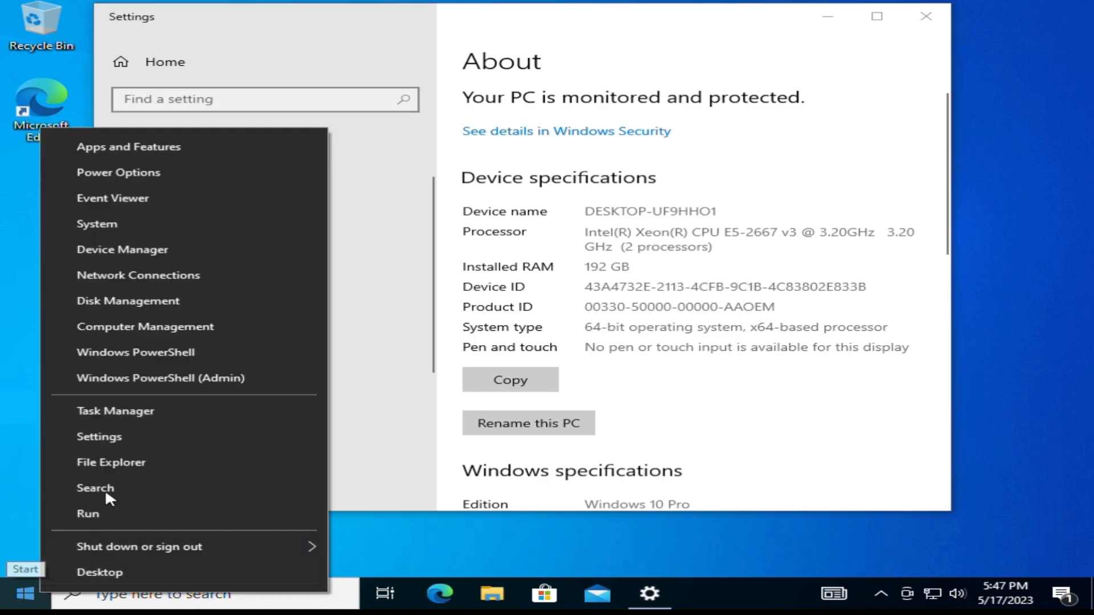
pyautogui.moveTo(96, 223)
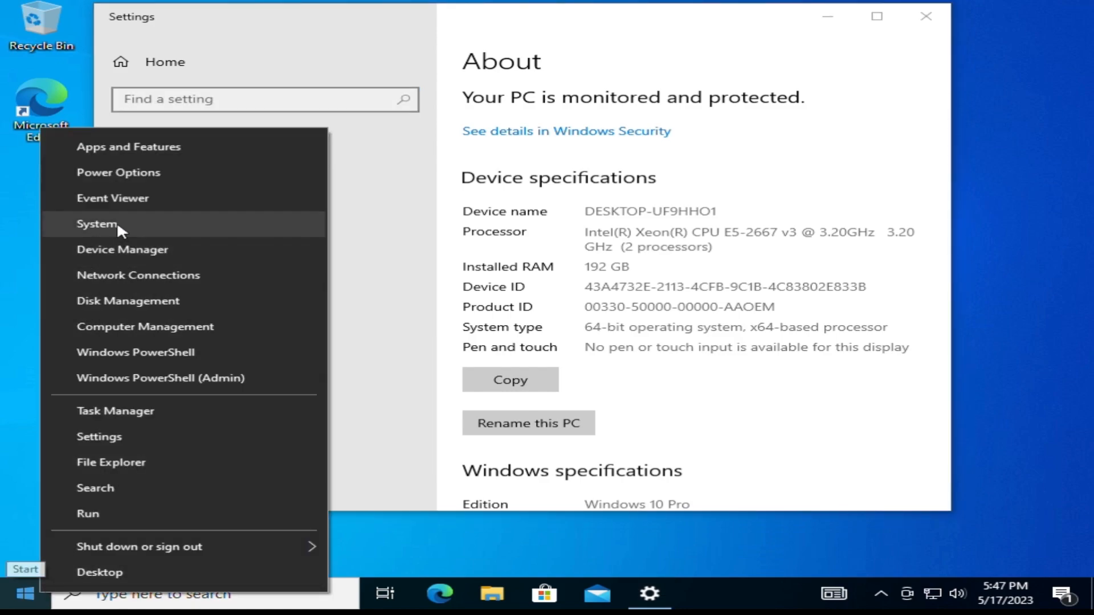
pyautogui.click(96, 223)
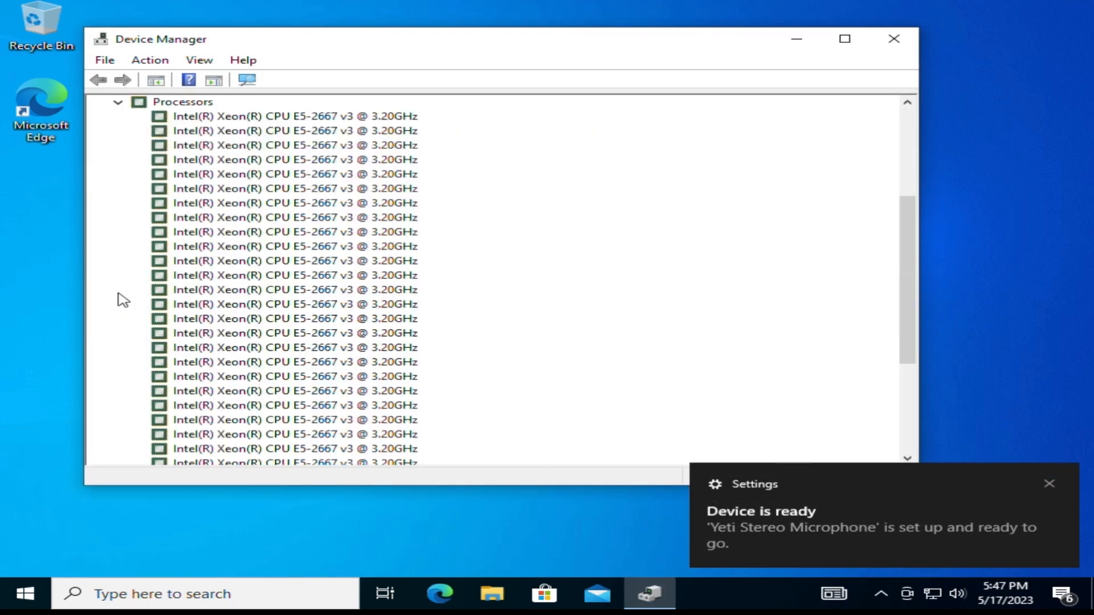
pyautogui.scroll(-3)
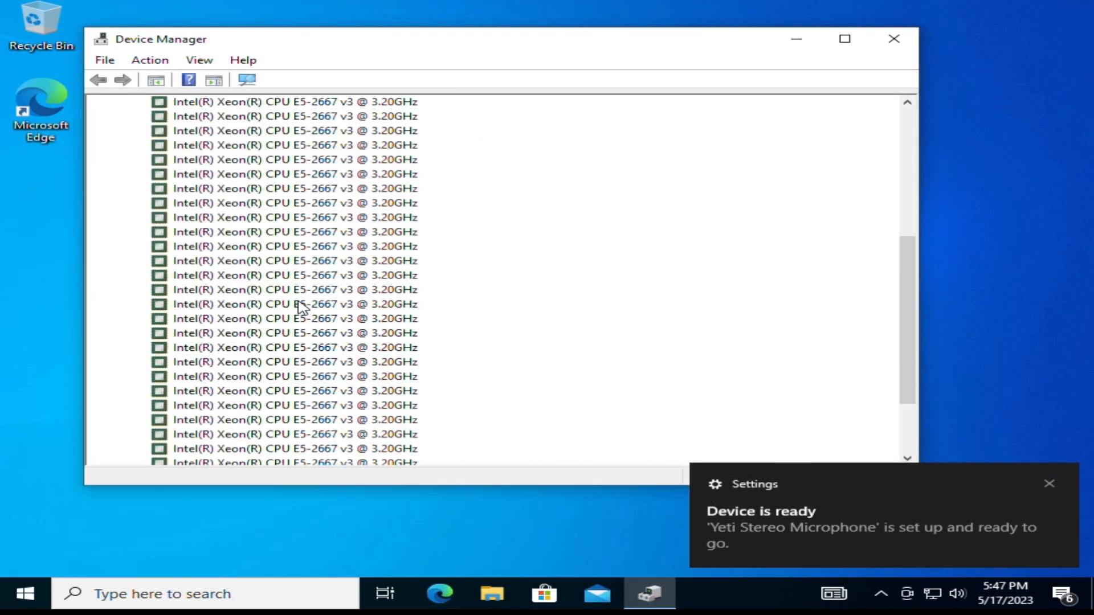